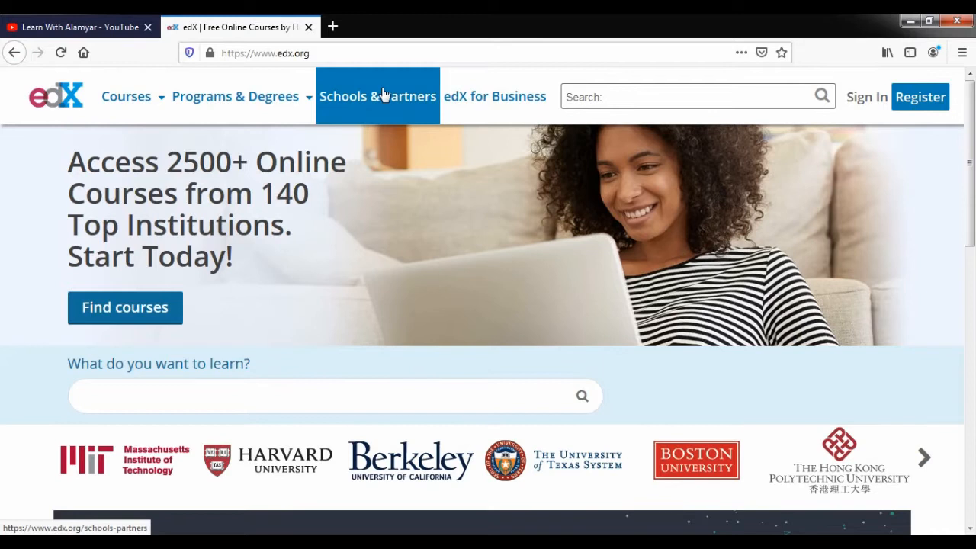
mouse_move(152, 172)
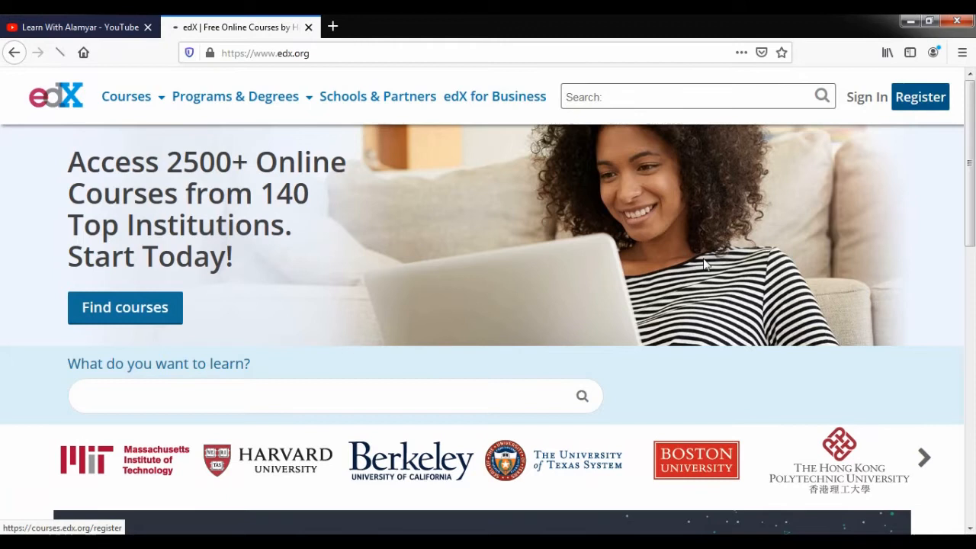
Open the edX Register form and scroll through its empty sign-up fields.
left_click(920, 97)
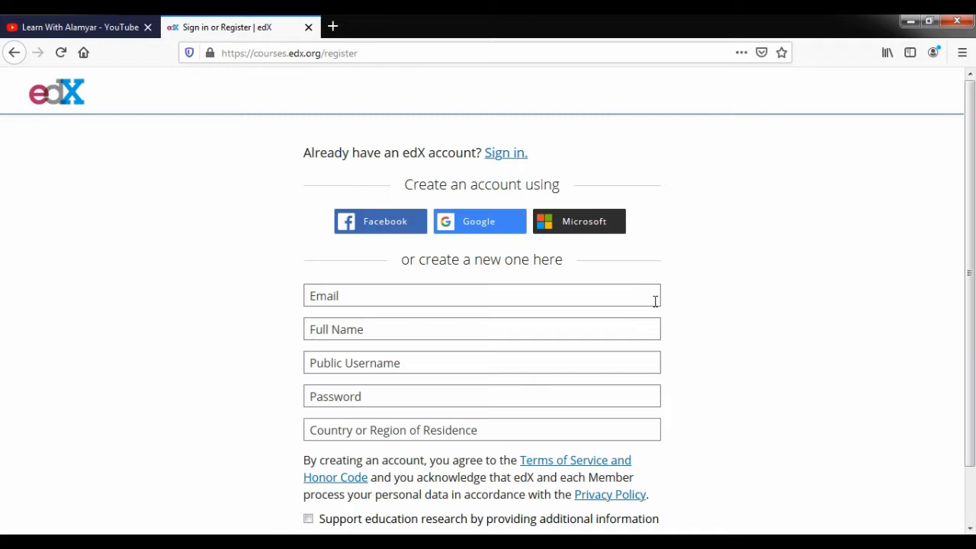
mouse_move(652, 272)
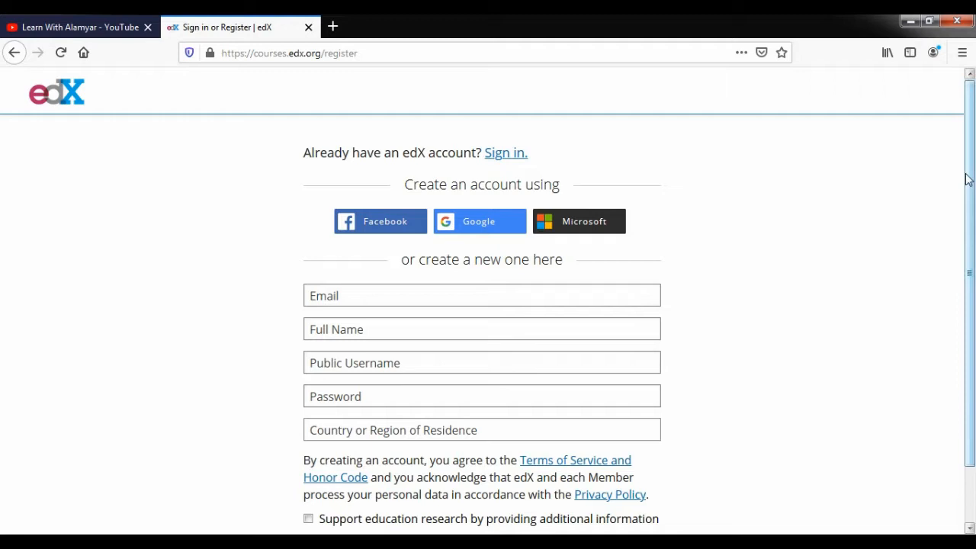
scroll("down", 3)
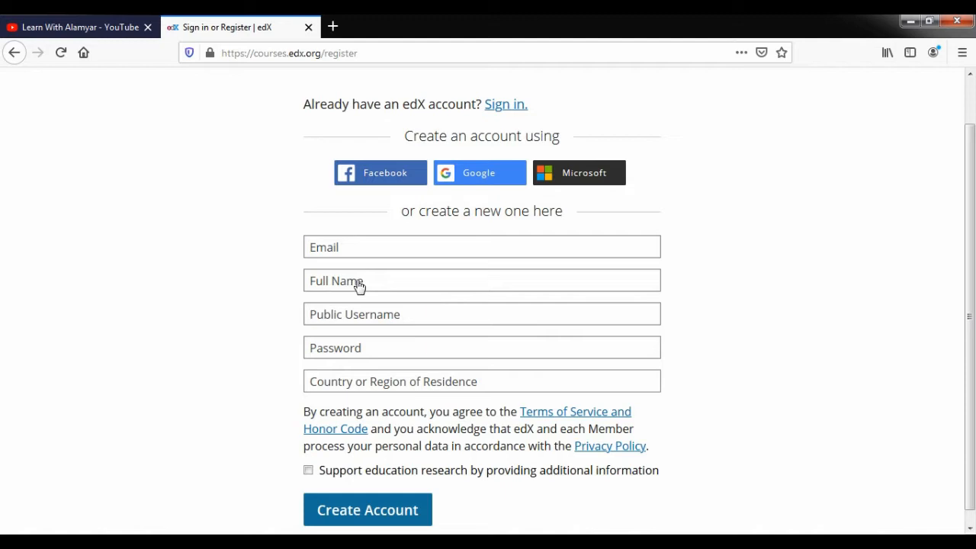
mouse_move(163, 181)
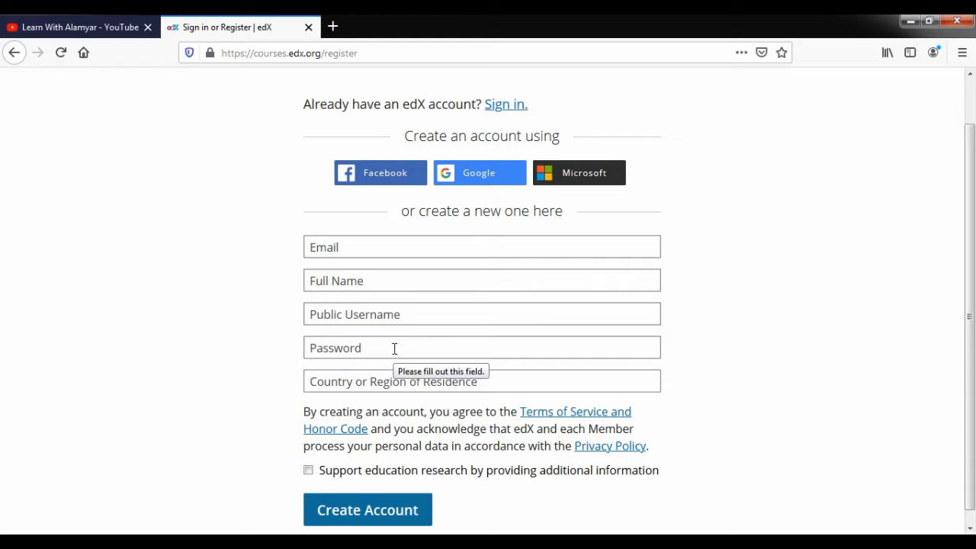
mouse_move(413, 350)
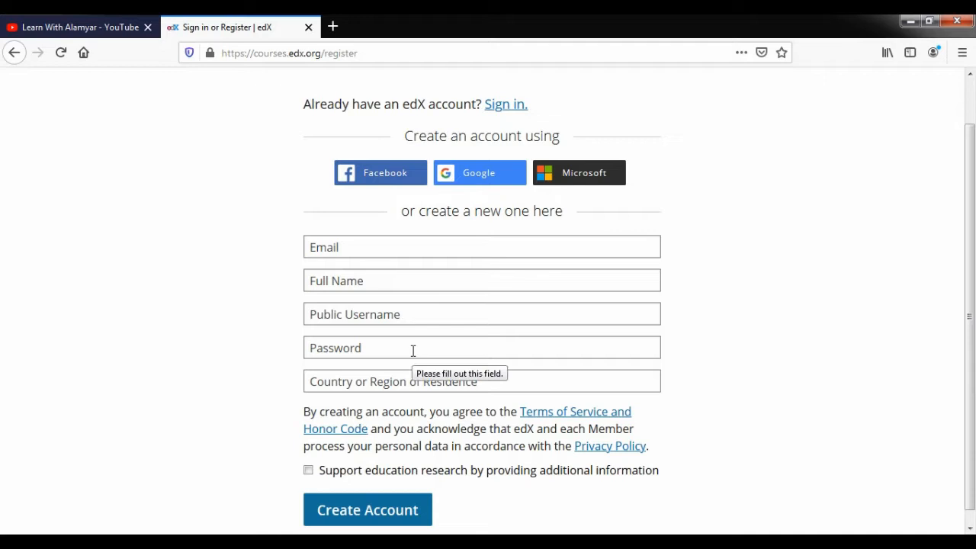
left_click(482, 382)
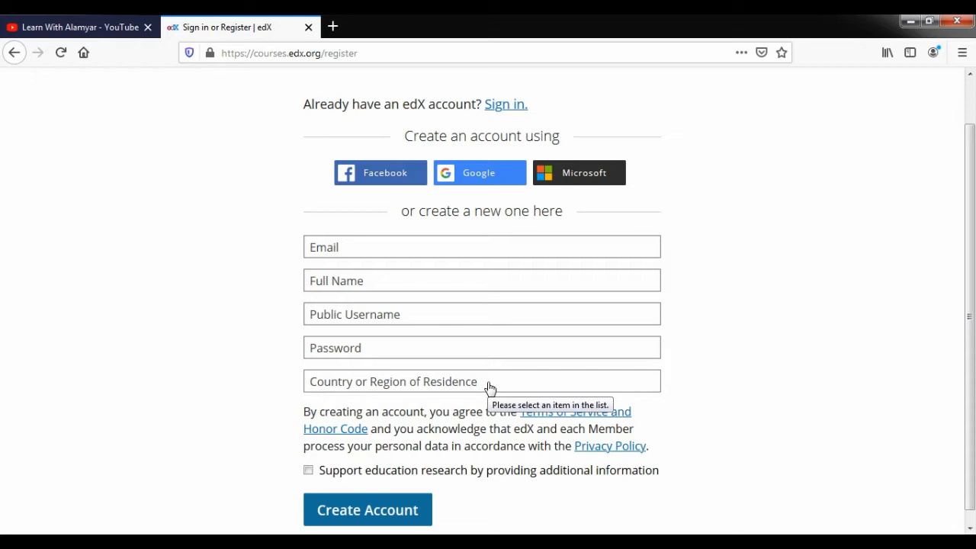
mouse_move(644, 332)
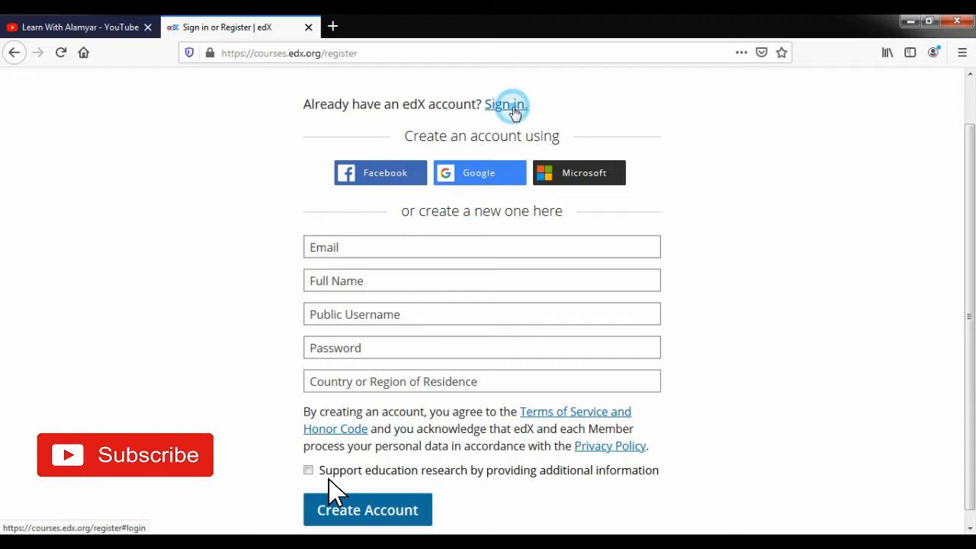
left_click(508, 105)
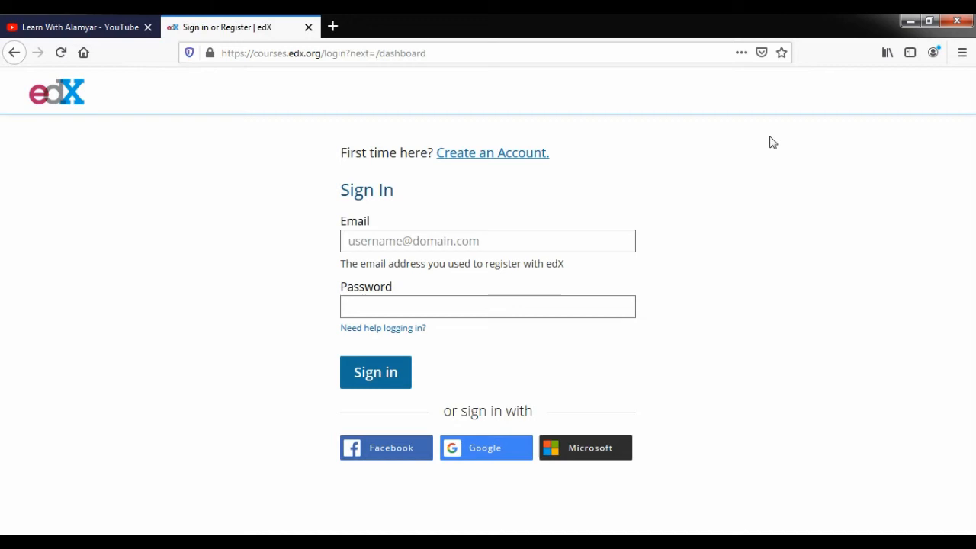
mouse_move(460, 172)
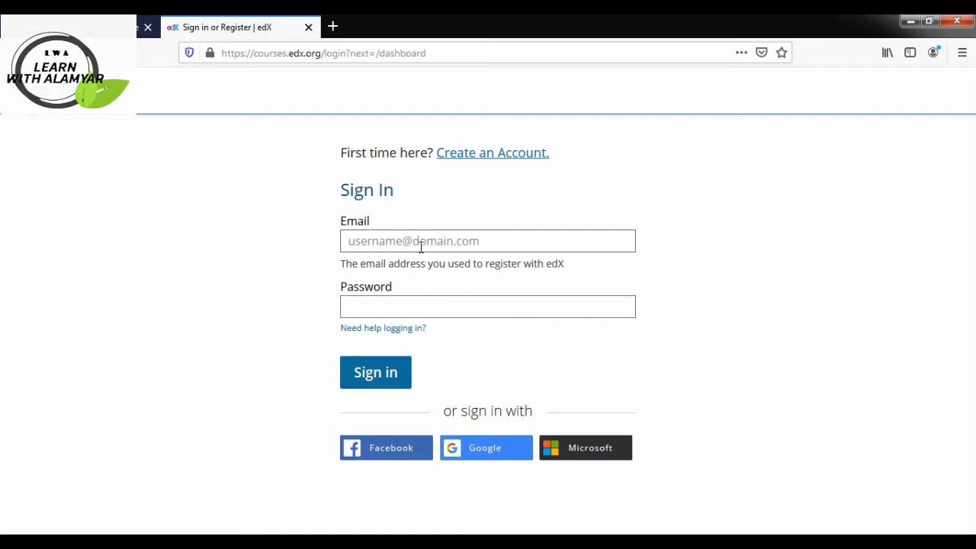
left_click(322, 53)
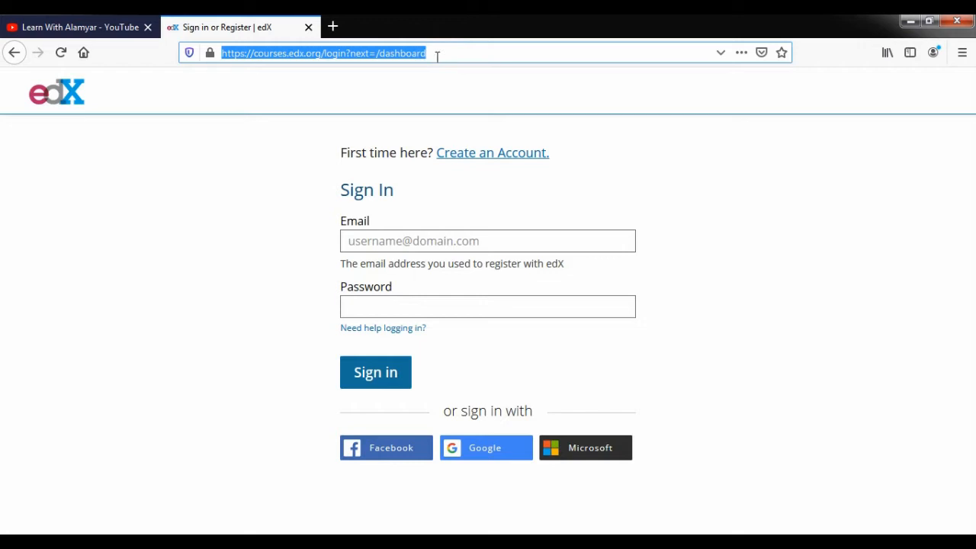
type("www.edx.org")
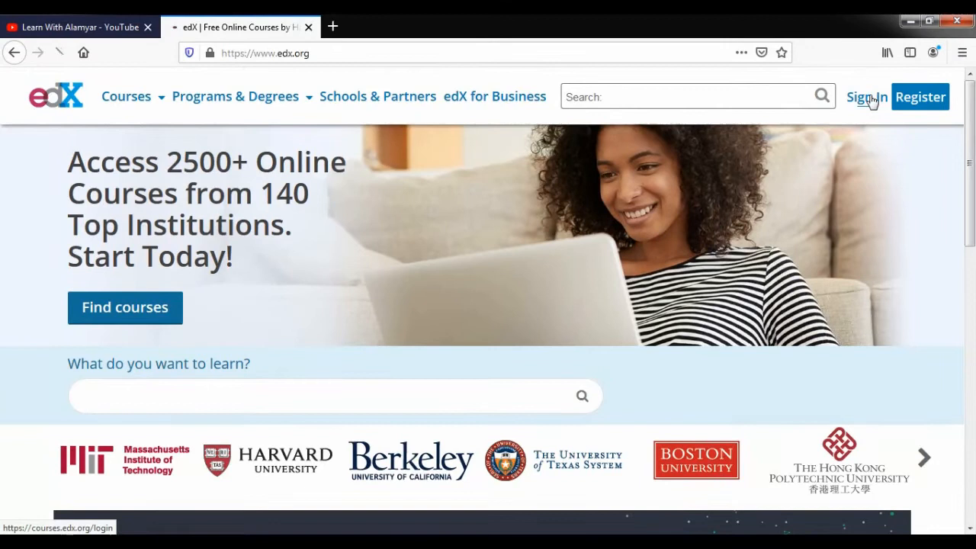
Sign in with email and password to reach the TOEFL Test Preparation dashboard.
left_click(866, 97)
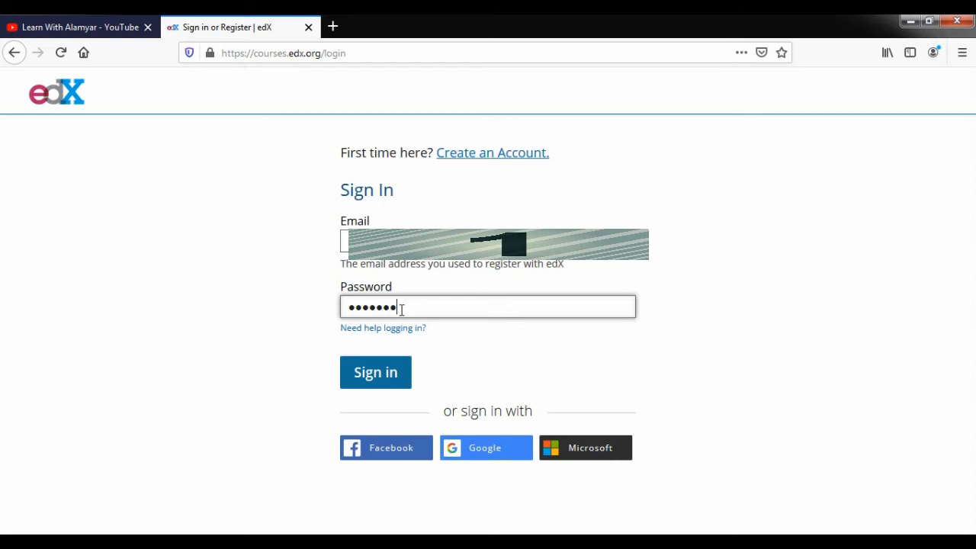
left_click(375, 372)
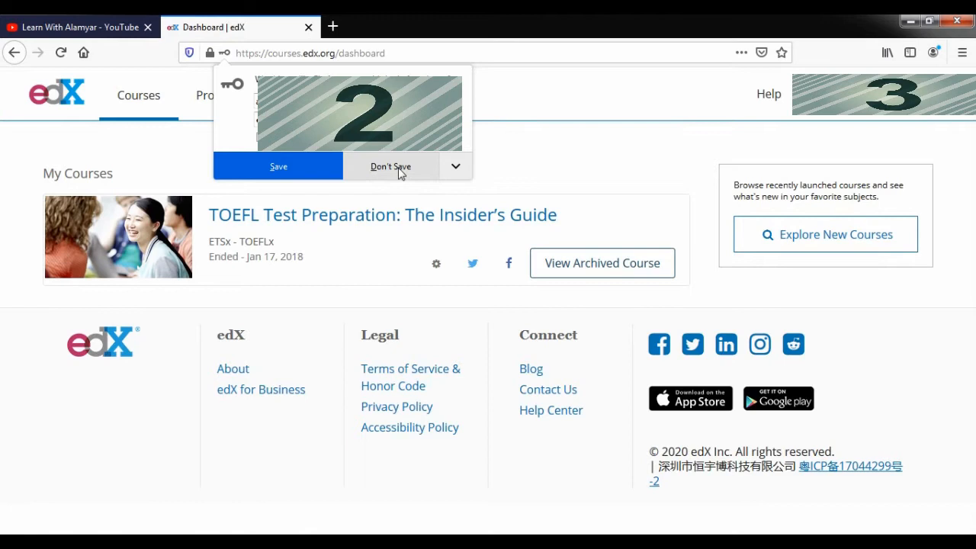
Decline Firefox's save-password prompt and clear the stray course-text selection.
left_click(391, 166)
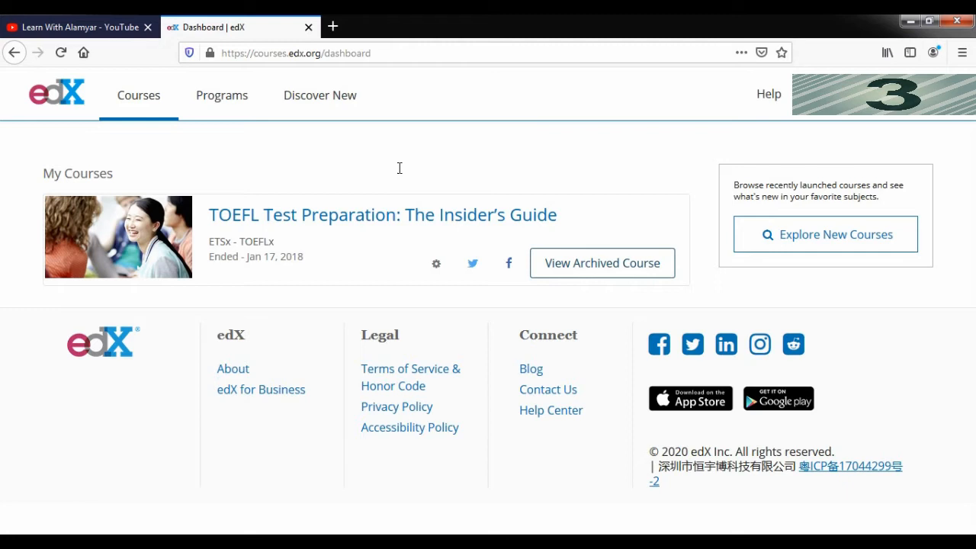
mouse_move(97, 163)
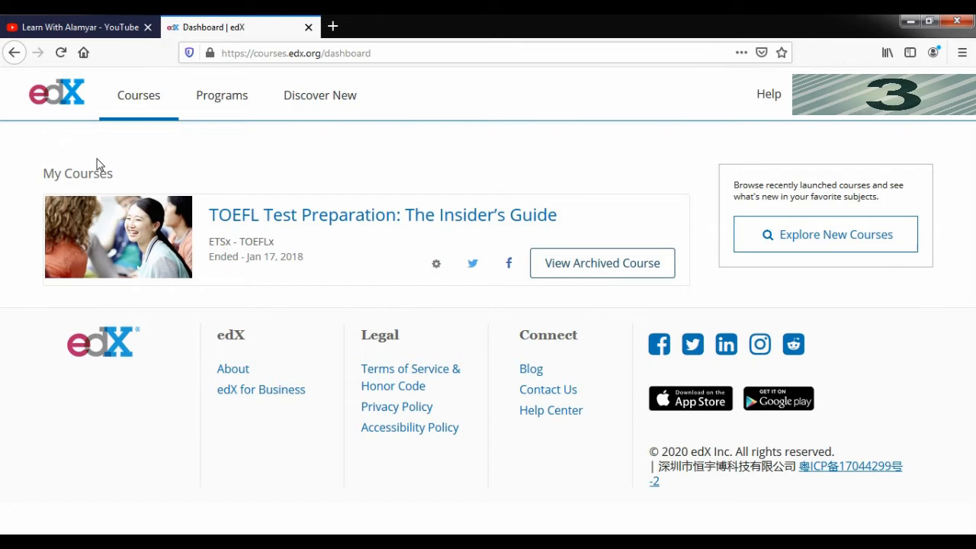
mouse_move(274, 233)
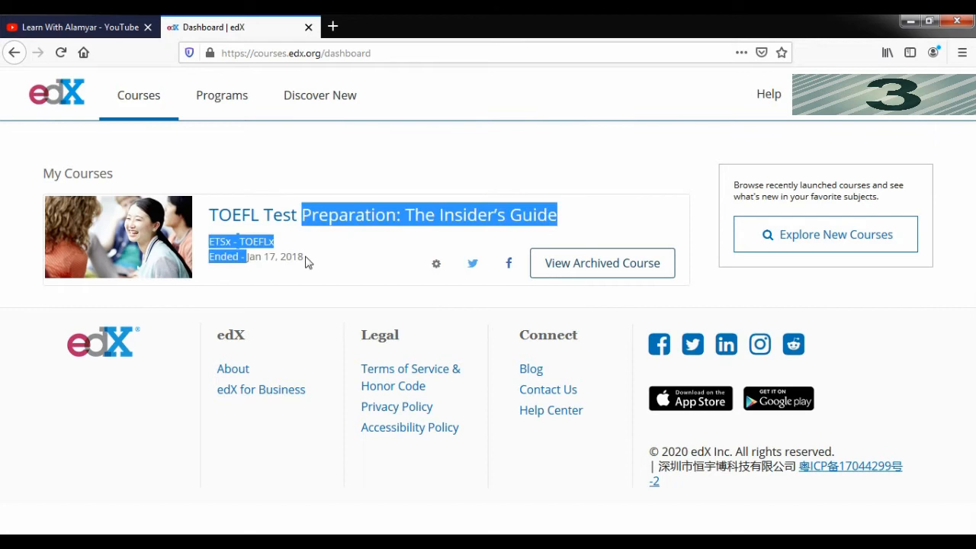
left_click(304, 259)
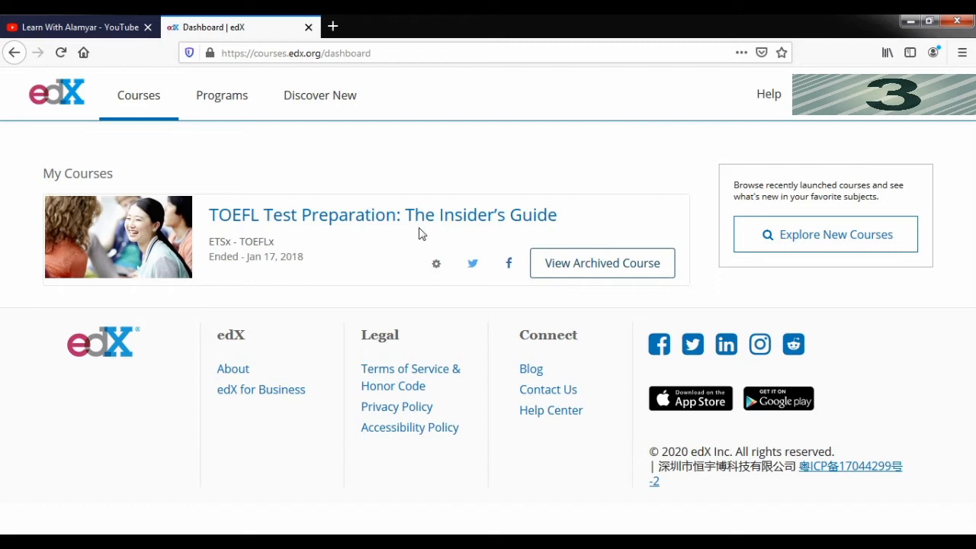
mouse_move(331, 219)
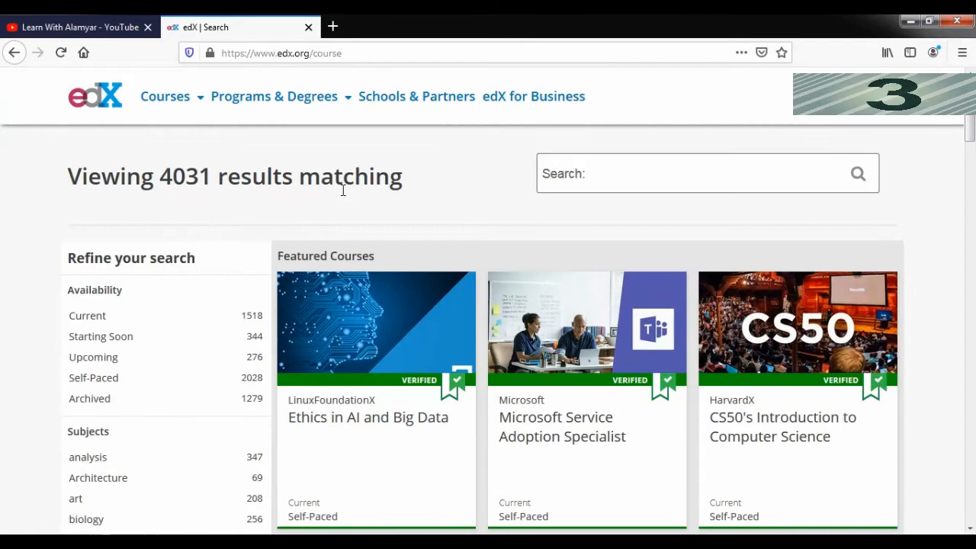
mouse_move(761, 158)
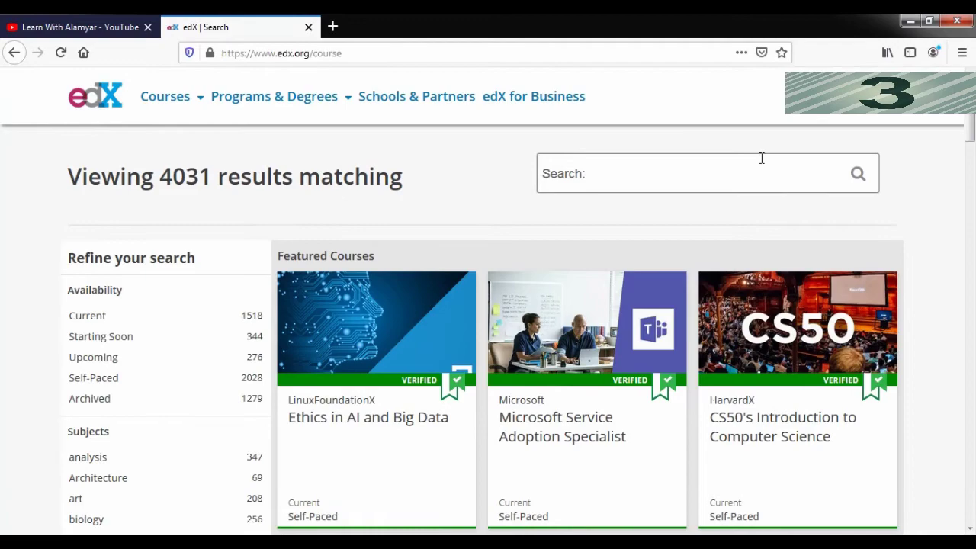
Return to the edX homepage via the edX logo.
left_click(165, 96)
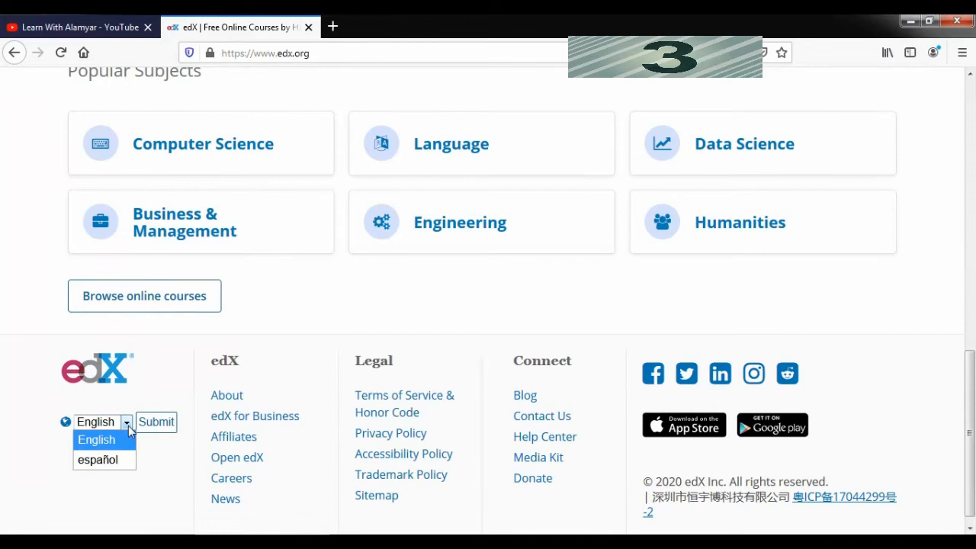
left_click(965, 378)
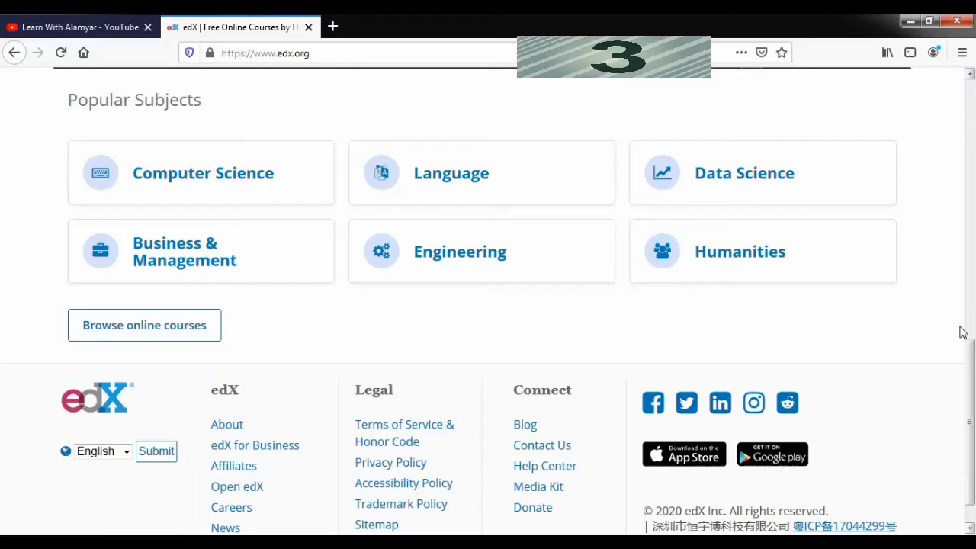
mouse_move(969, 351)
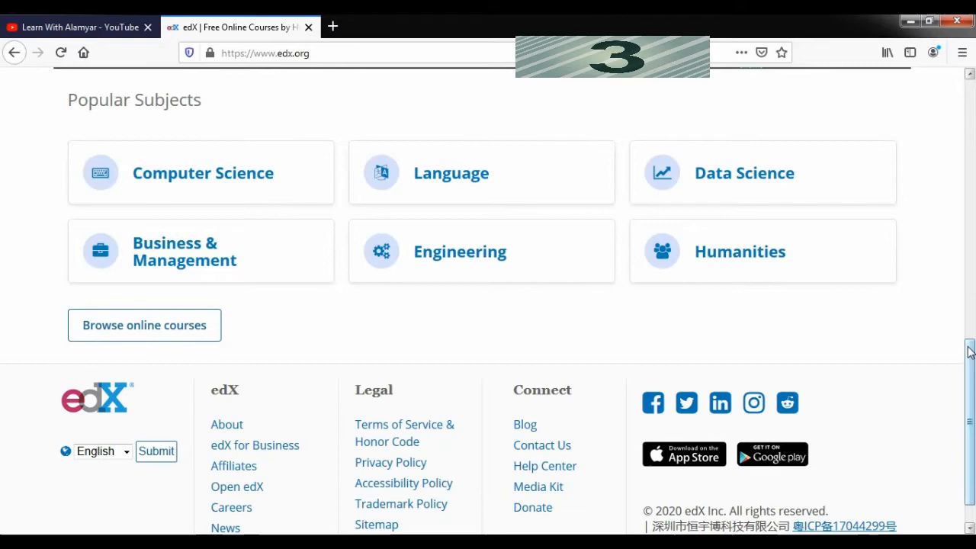
Browse Courses by Subject to Language, then open the Chinese related topic.
left_click(125, 93)
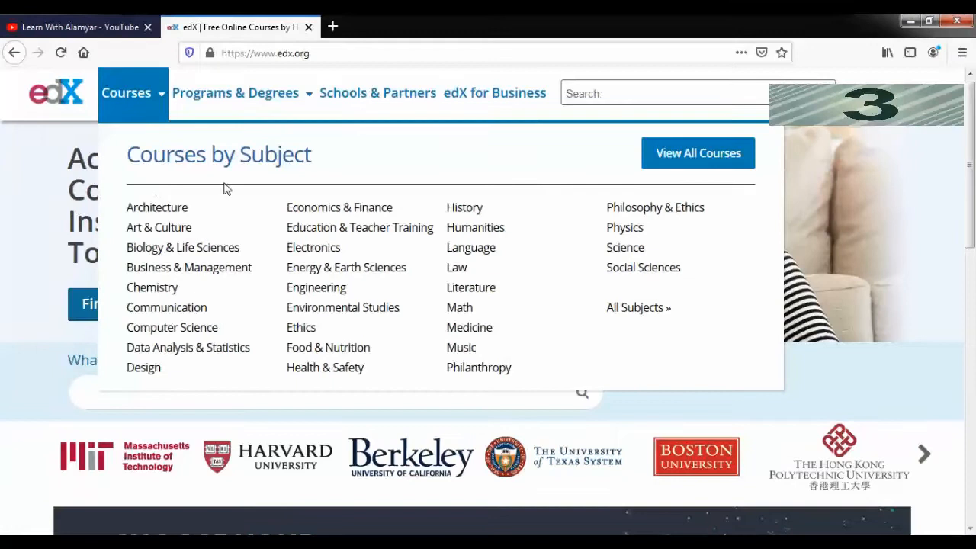
mouse_move(524, 343)
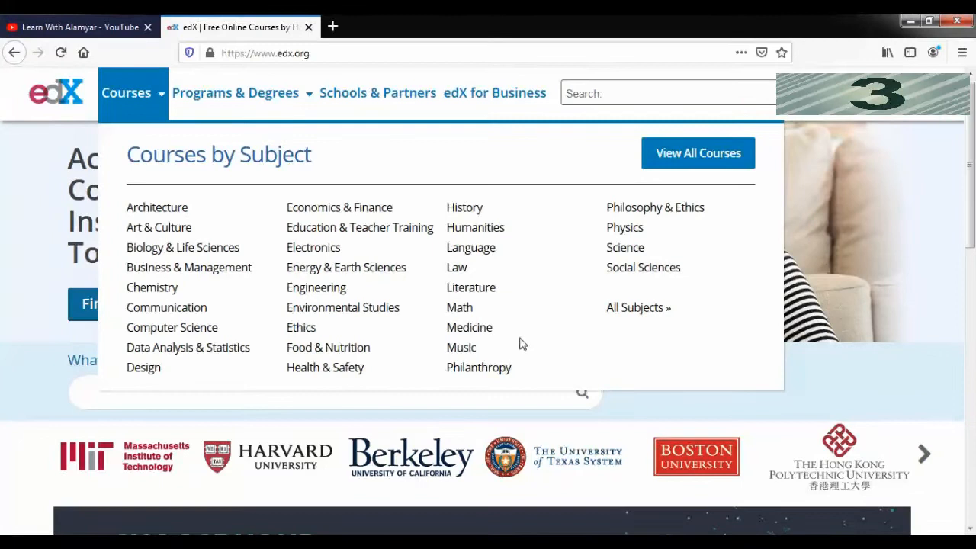
mouse_move(479, 331)
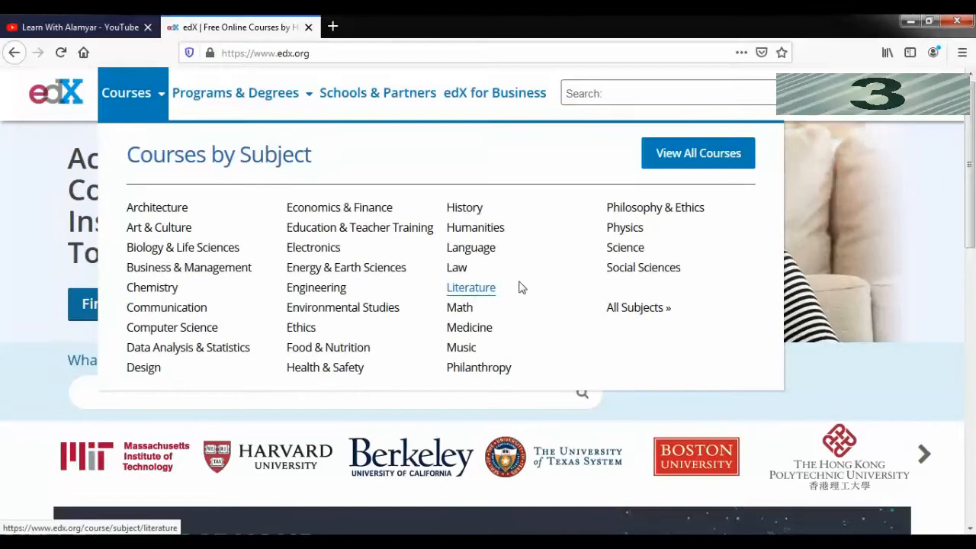
mouse_move(623, 235)
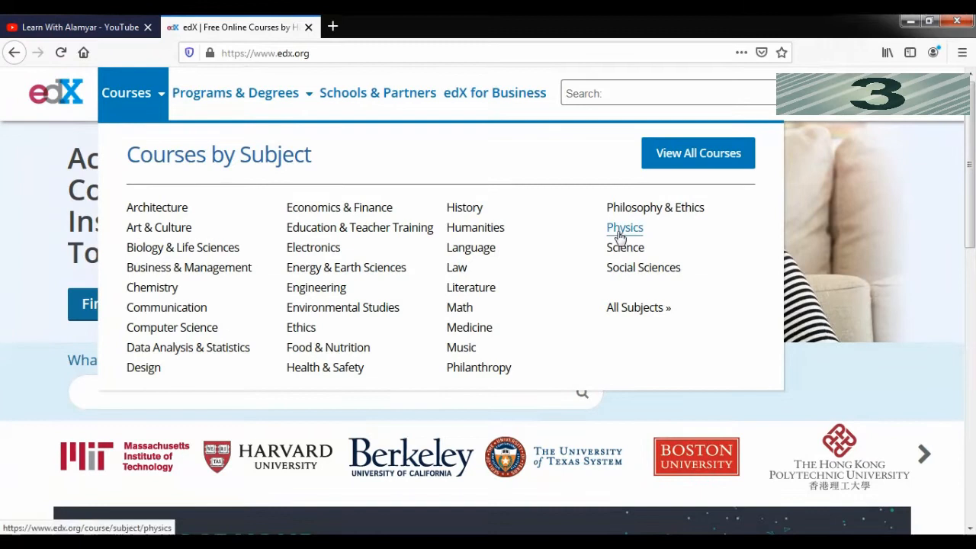
mouse_move(356, 242)
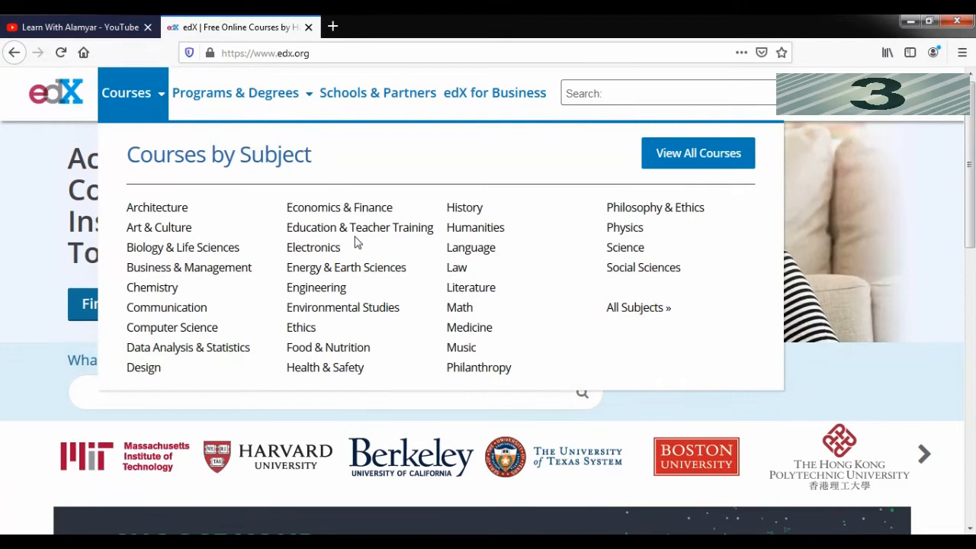
mouse_move(498, 257)
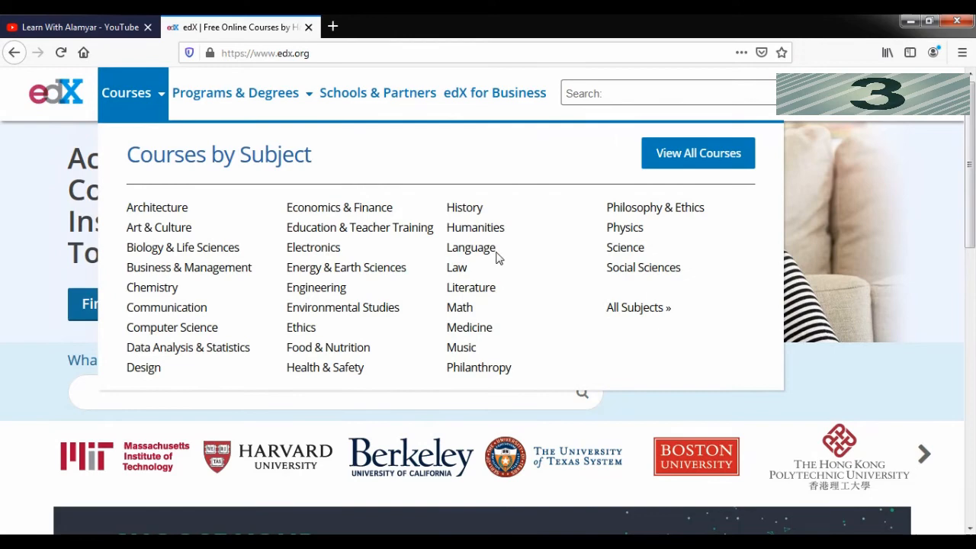
left_click(470, 247)
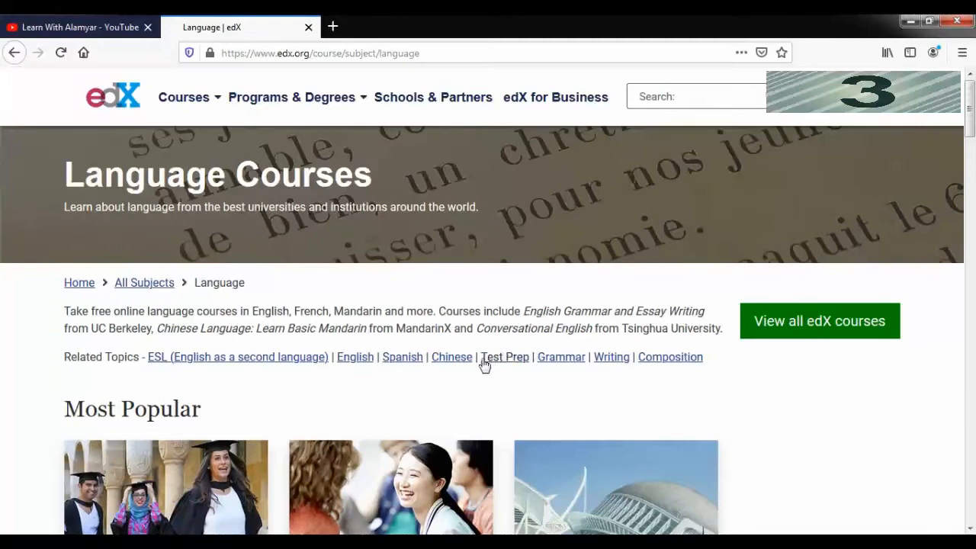
left_click(452, 357)
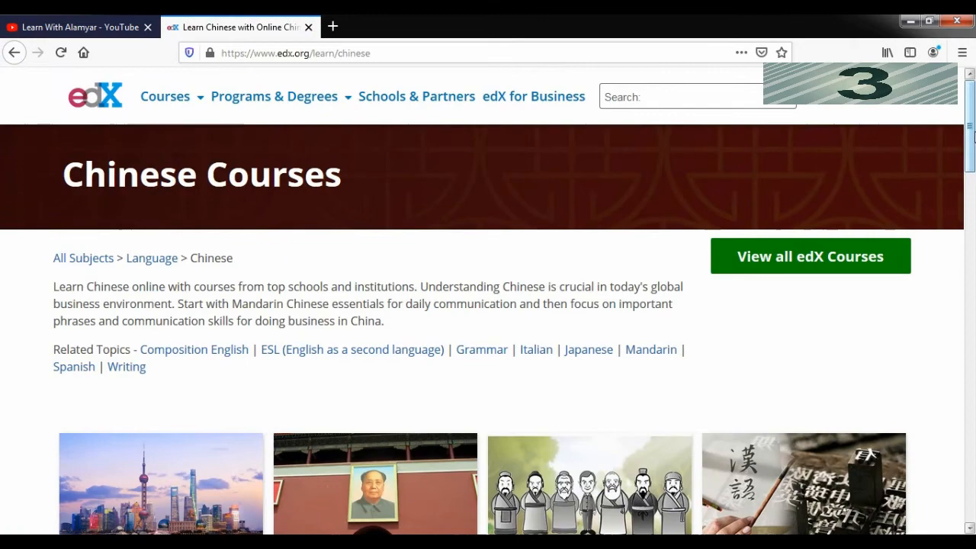
Scan the Chinese course cards and open PekingX's Intermediate Chinese Grammar.
scroll("down", 3)
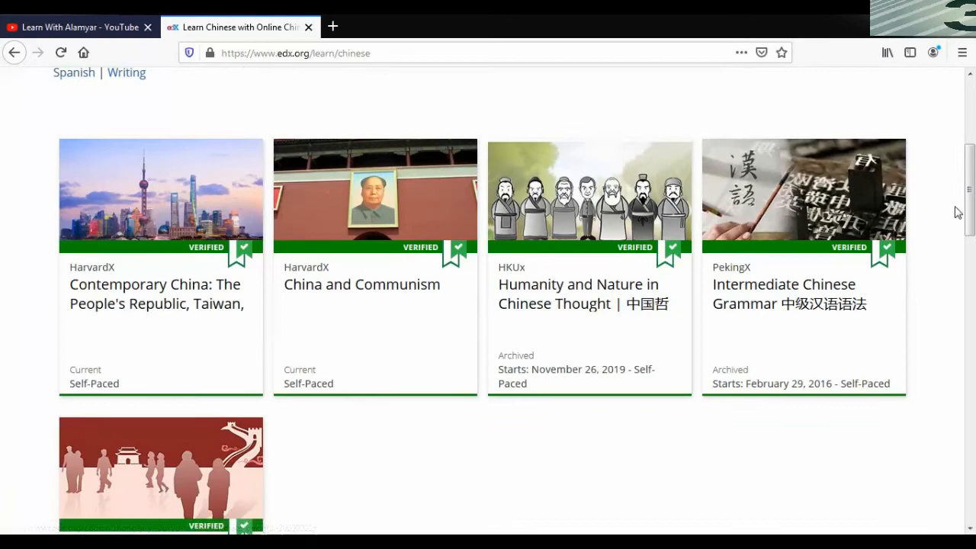
scroll("up", 3)
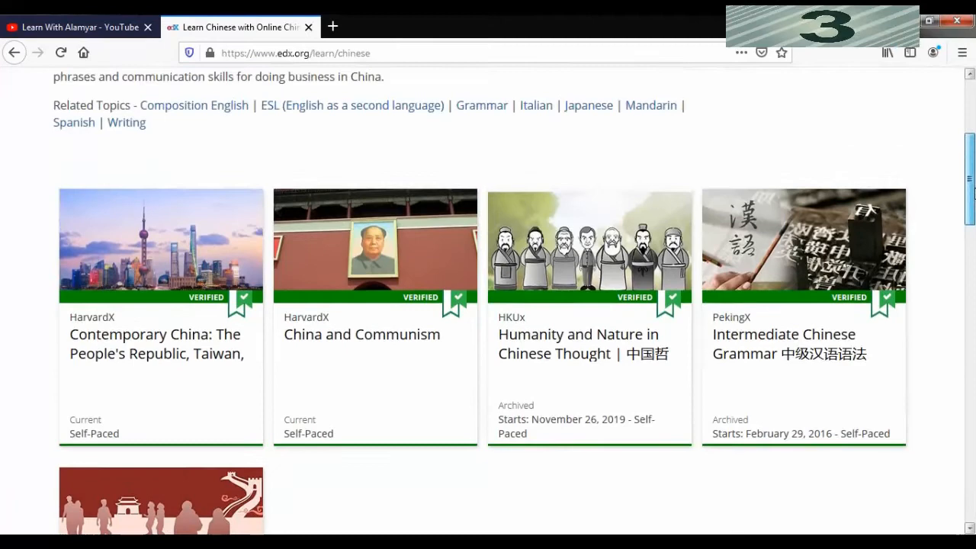
left_click(790, 344)
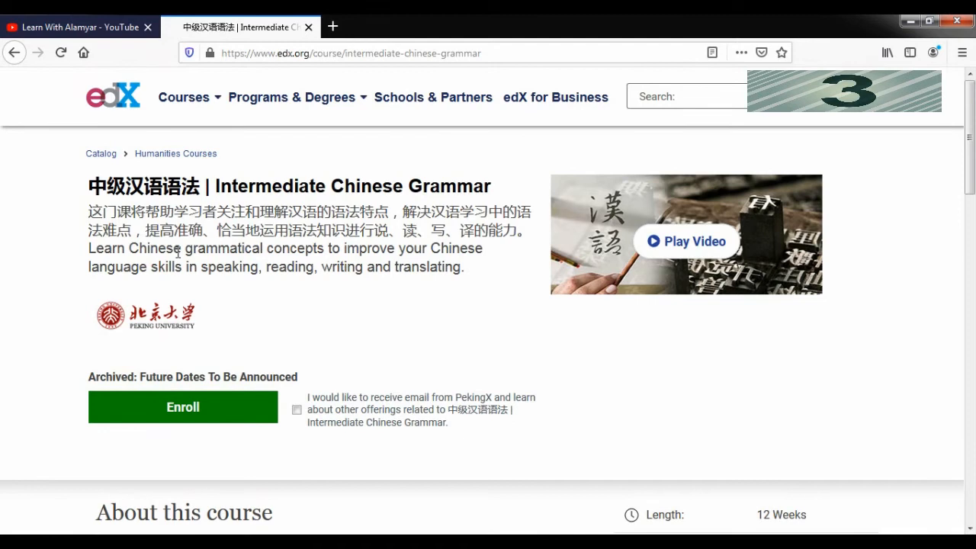
mouse_move(332, 296)
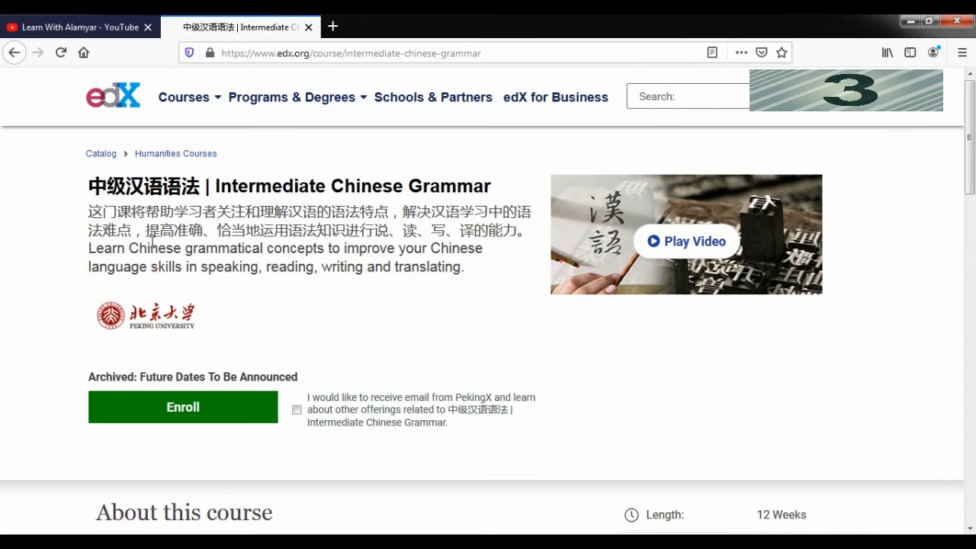
mouse_move(328, 294)
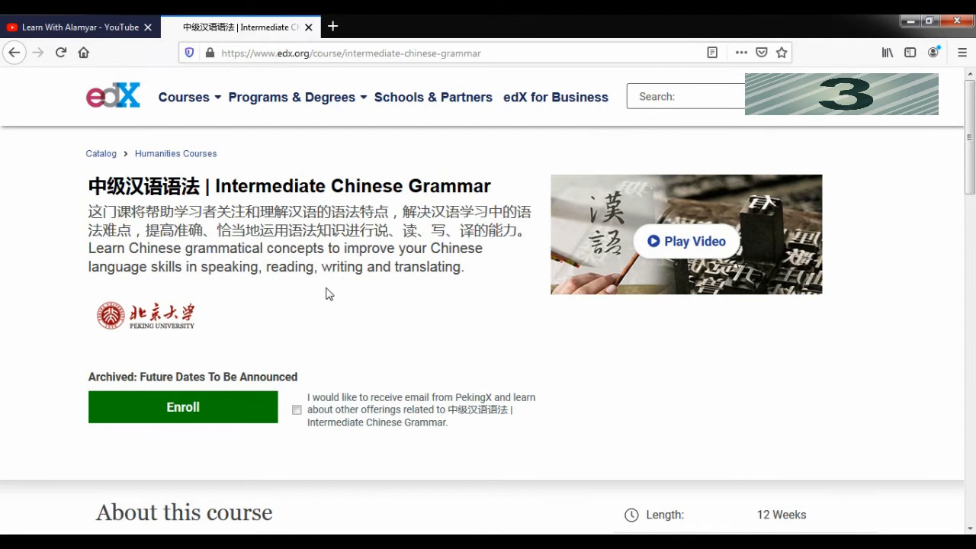
mouse_move(164, 318)
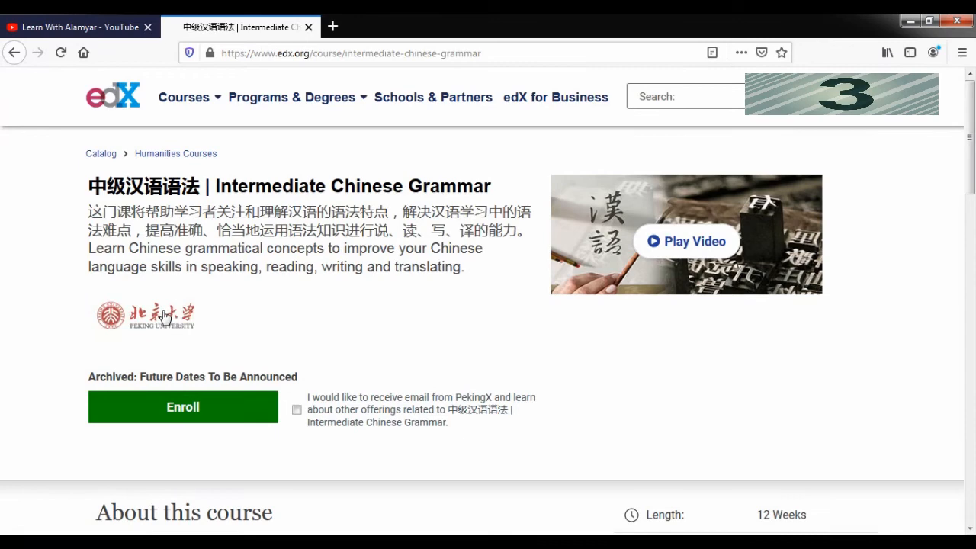
Scroll past instructors and prerequisites to read the full About this course text.
scroll("down", 3)
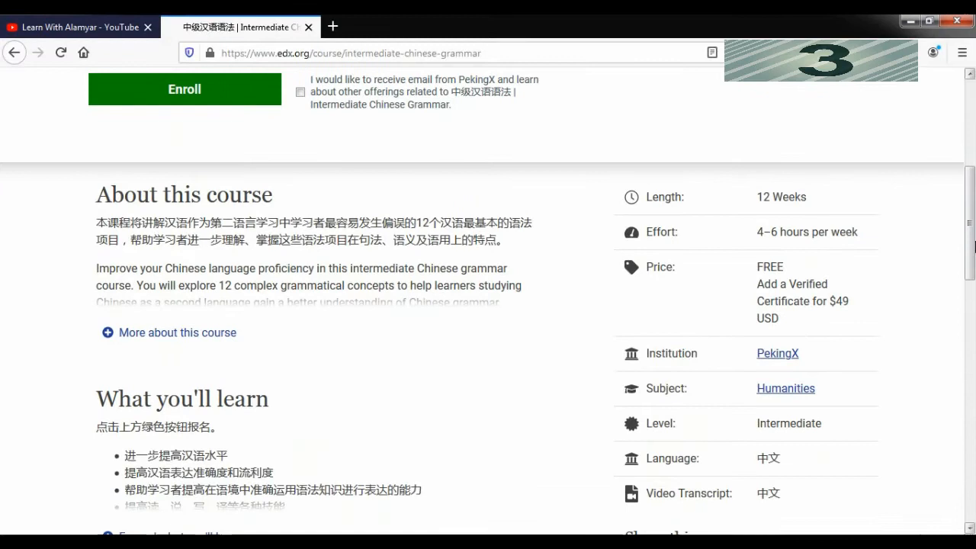
mouse_move(822, 206)
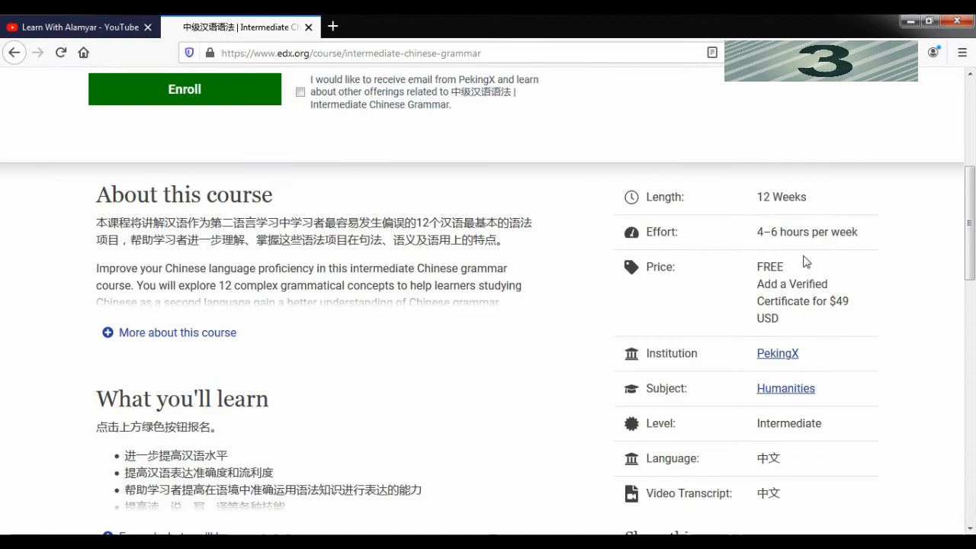
mouse_move(641, 279)
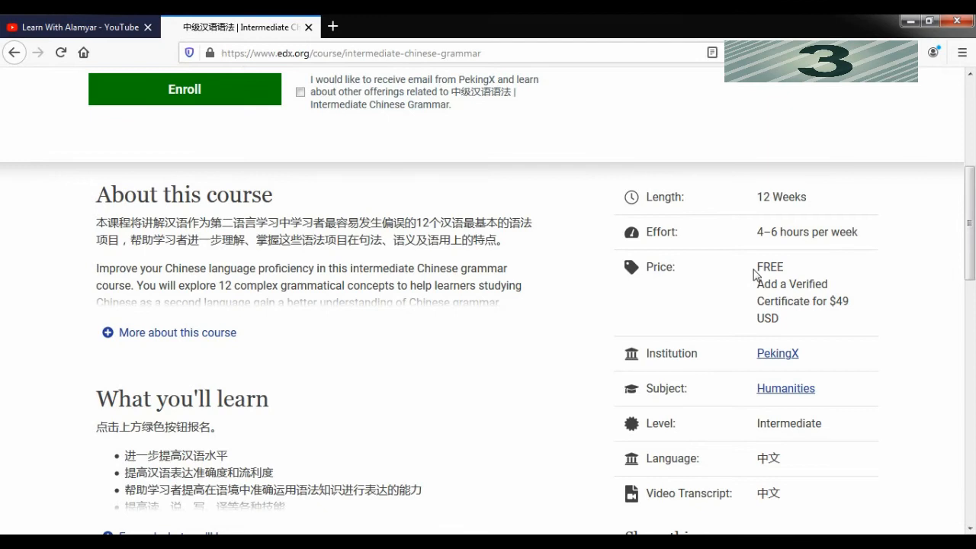
mouse_move(769, 286)
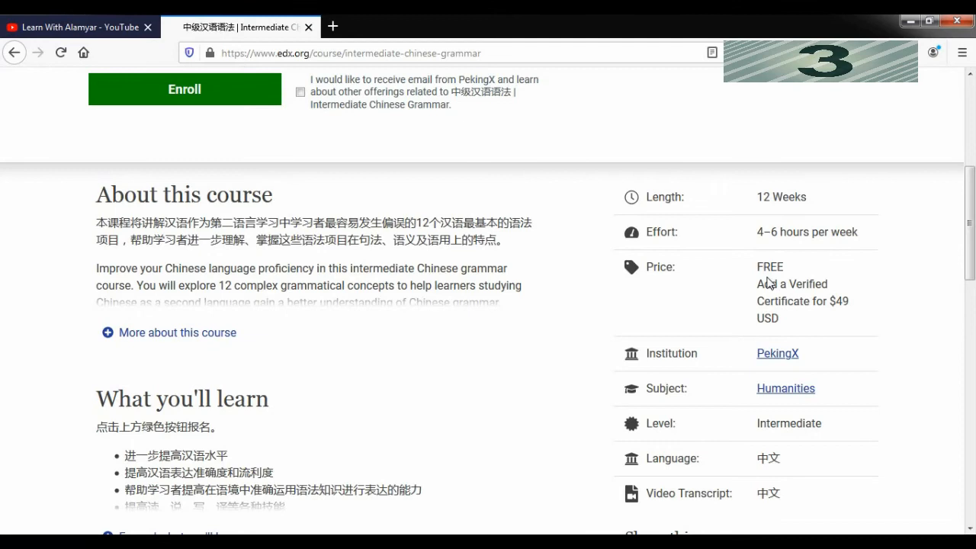
mouse_move(793, 323)
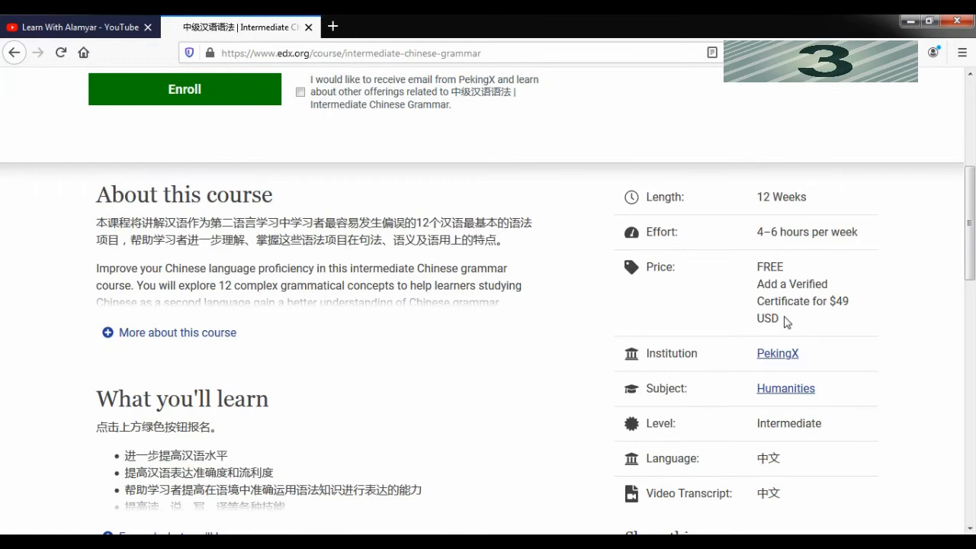
mouse_move(768, 316)
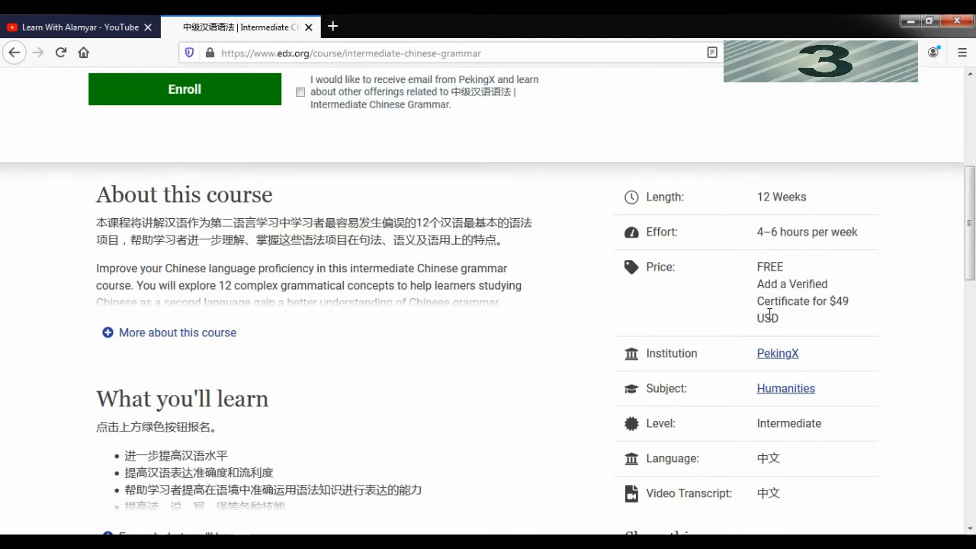
scroll("down", 3)
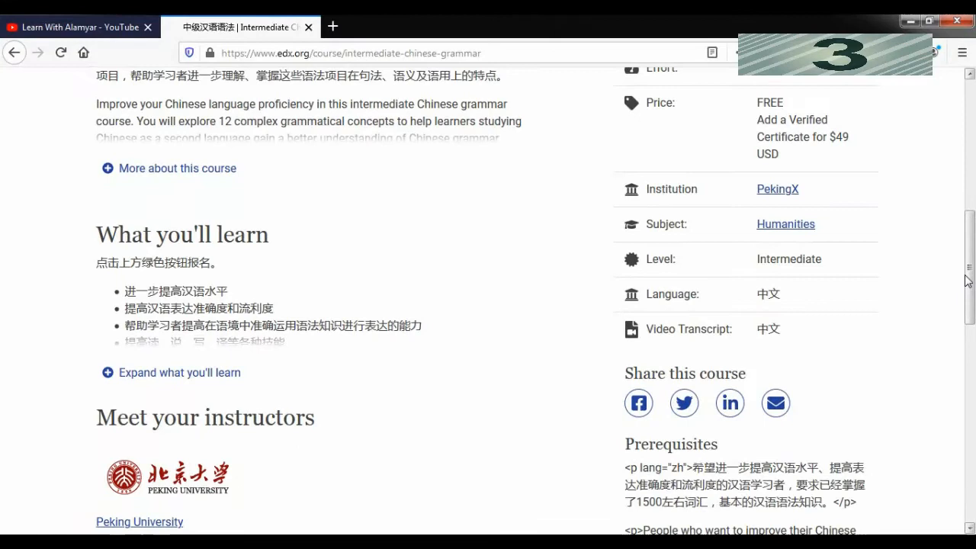
mouse_move(735, 245)
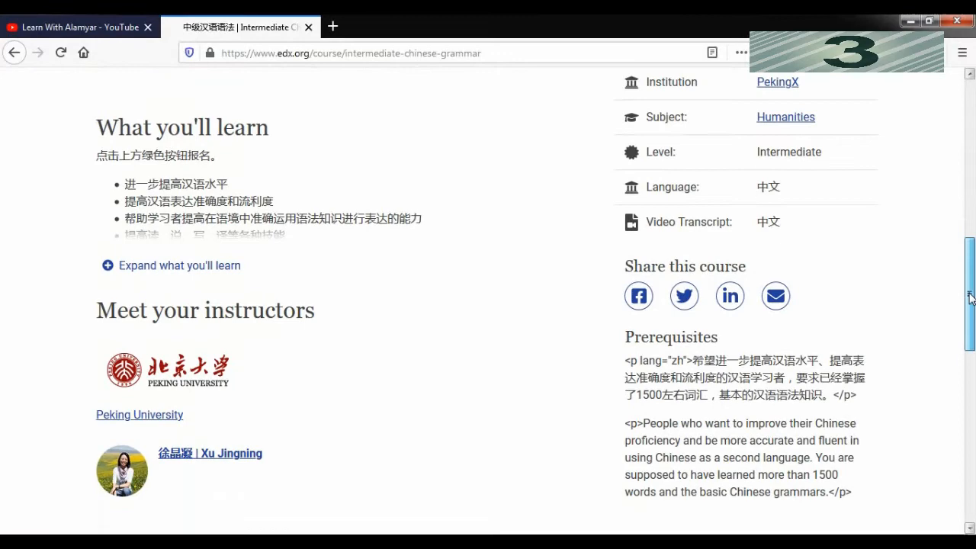
scroll("up", 3)
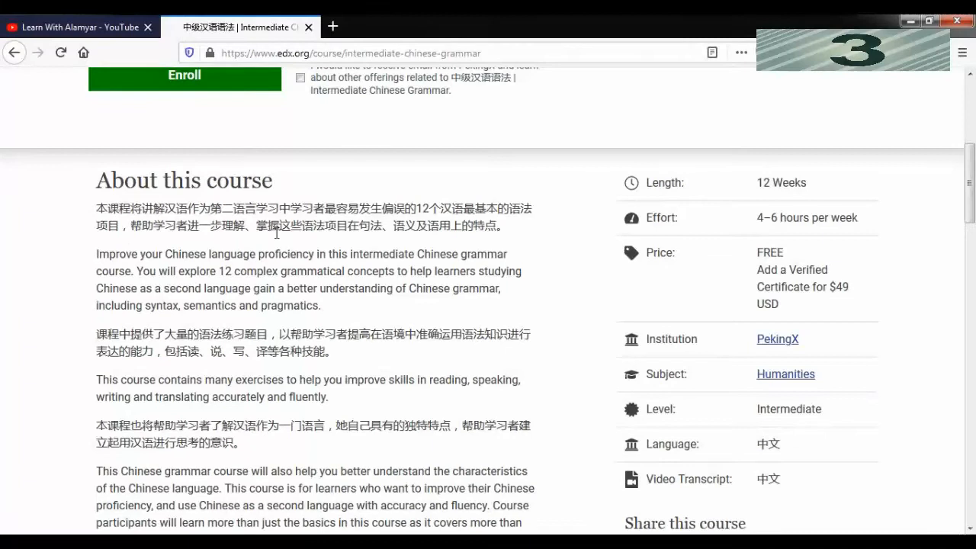
Expand What you'll learn, view the $49 verified certificate section, then scroll up.
scroll("down", 3)
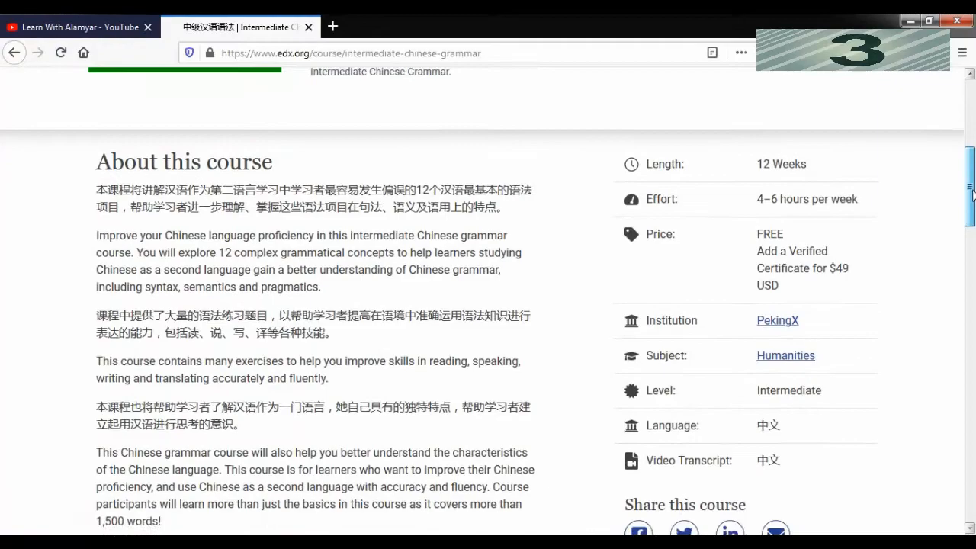
scroll("down", 3)
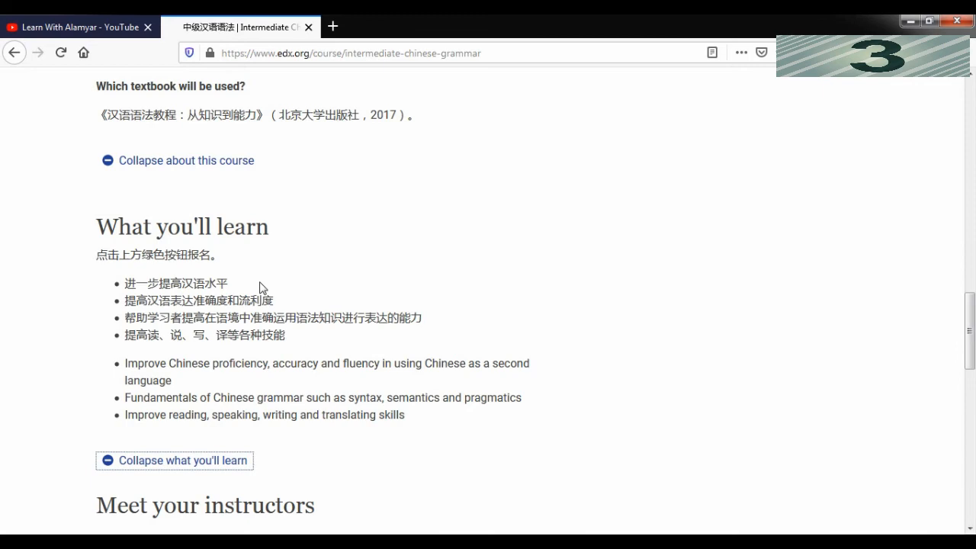
mouse_move(396, 386)
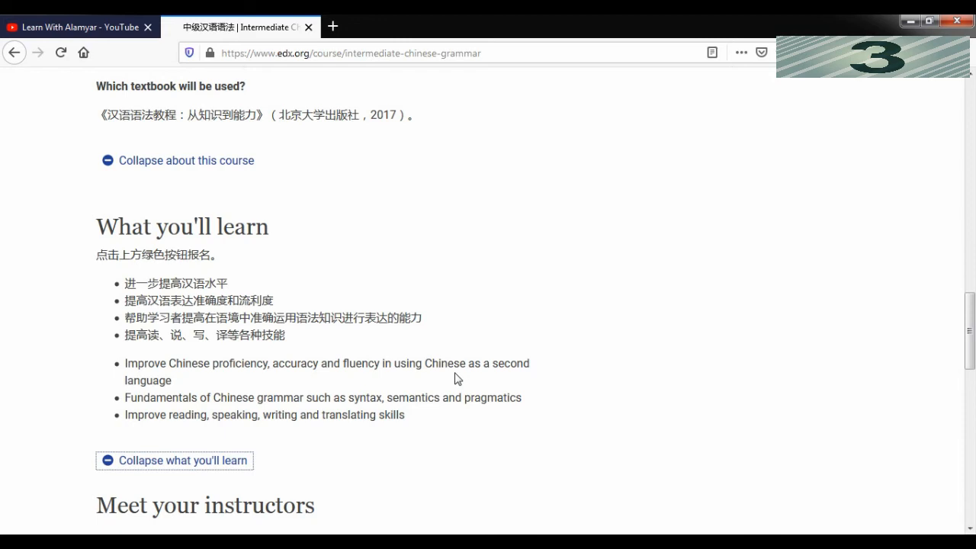
scroll("down", 3)
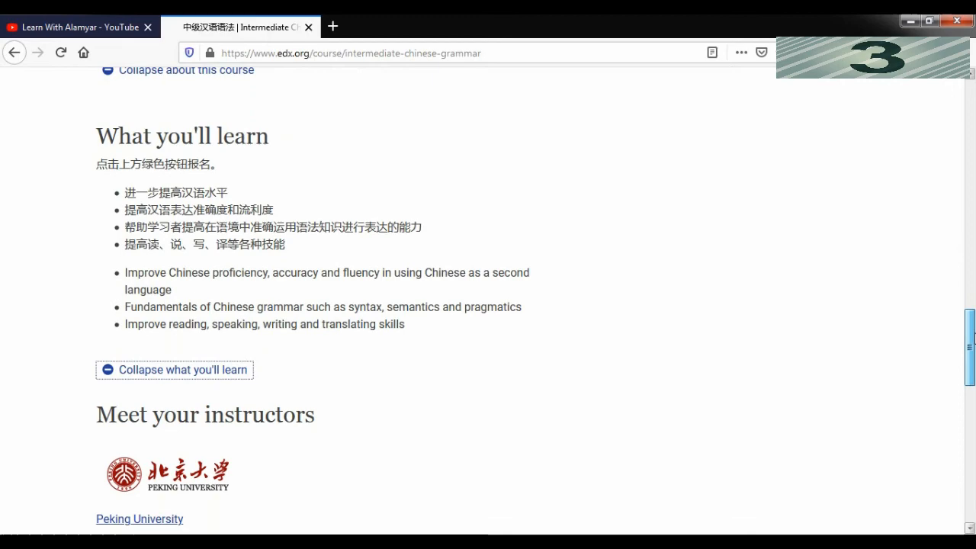
scroll("down", 3)
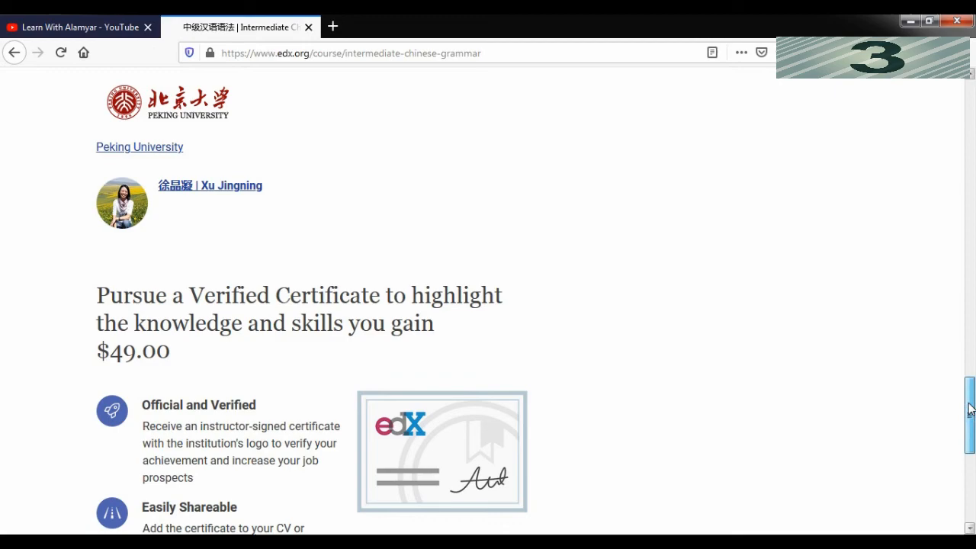
scroll("up", 3)
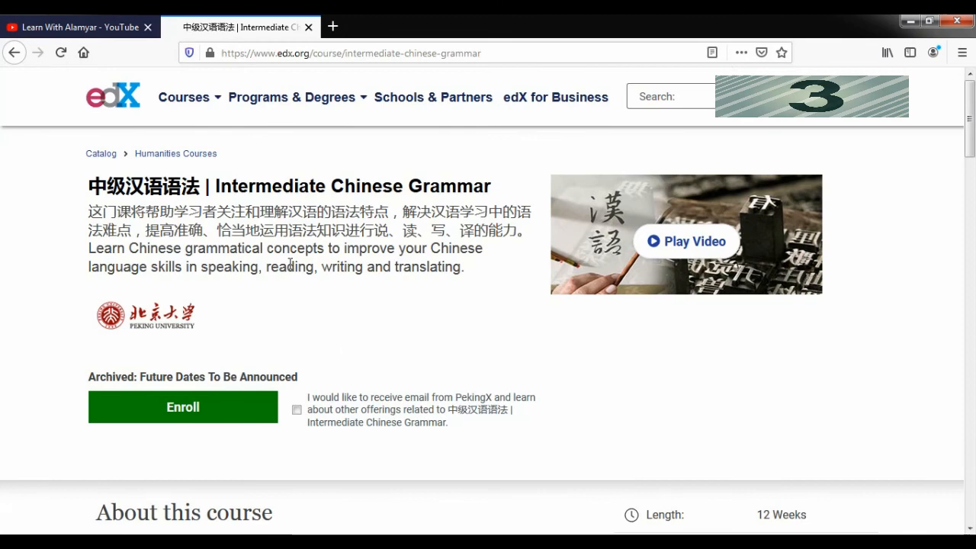
Return to the edX homepage via the header logo and scroll down.
left_click(113, 96)
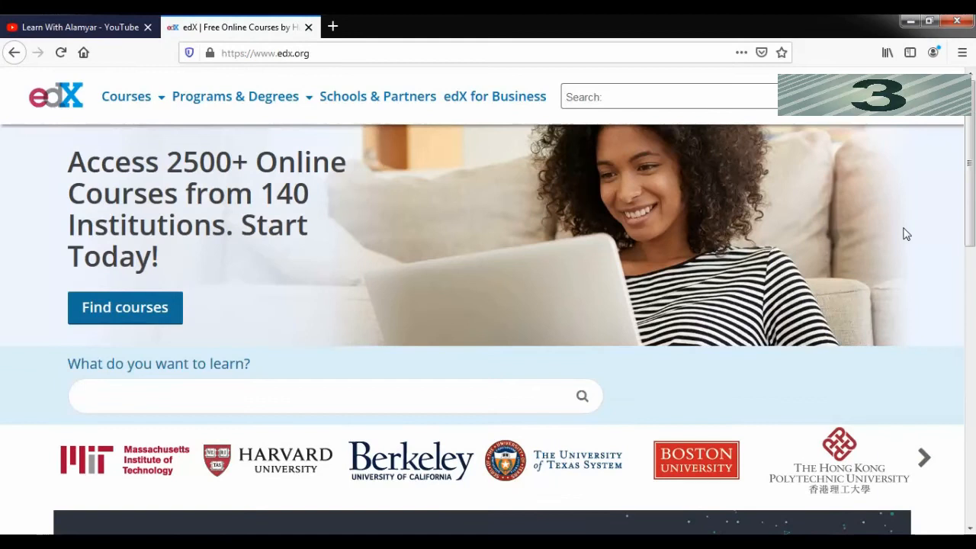
mouse_move(967, 182)
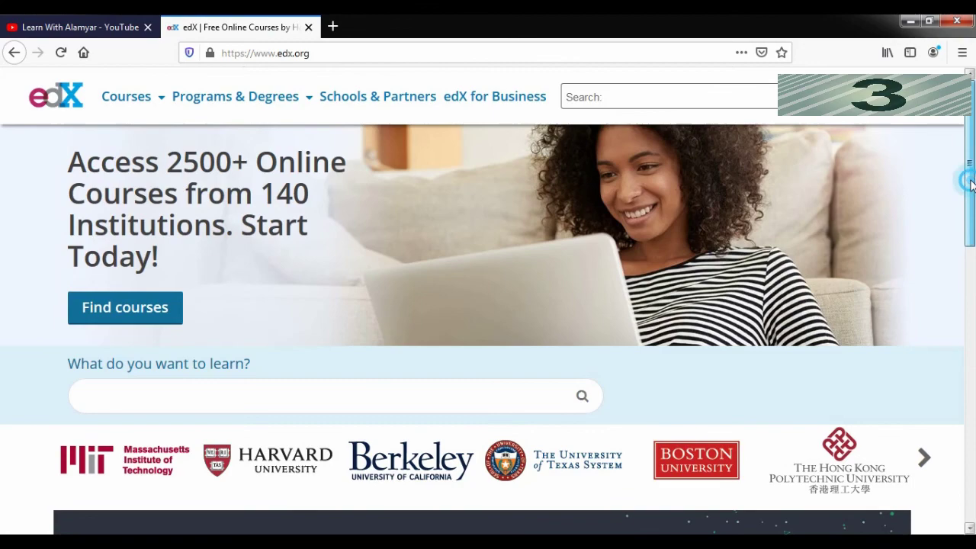
scroll("down", 3)
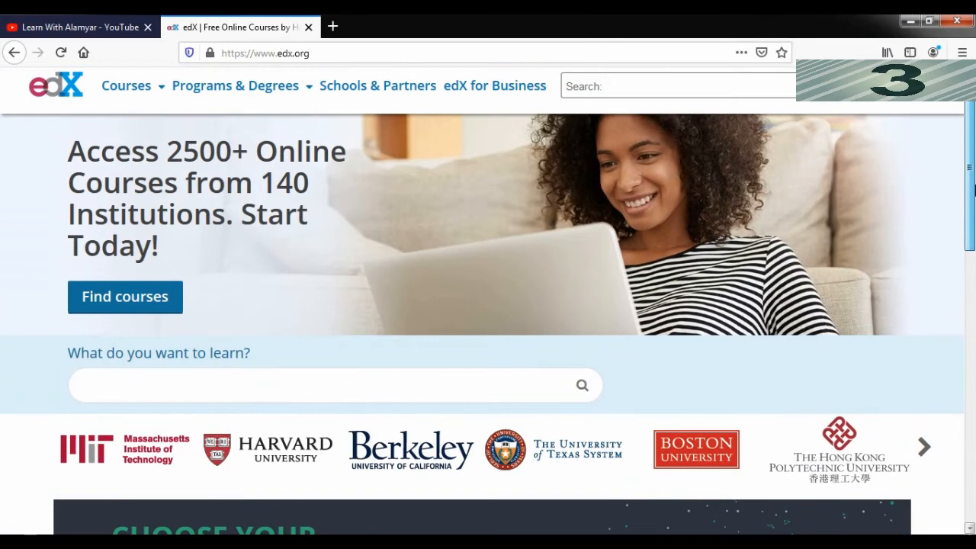